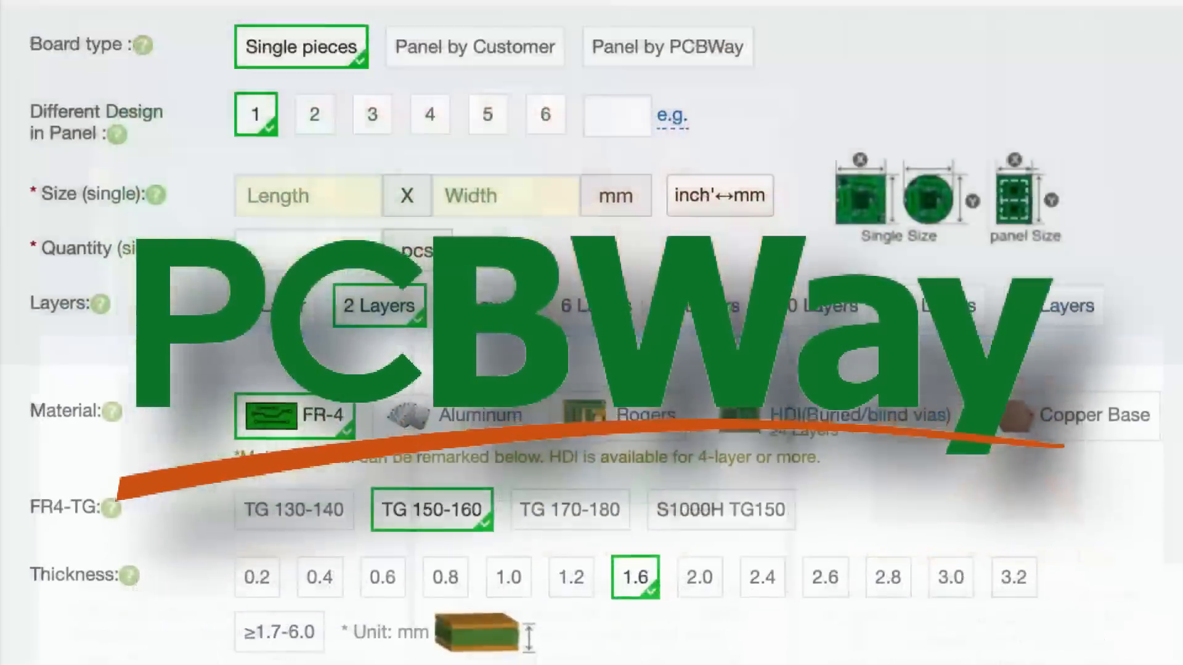
scroll("down", 3)
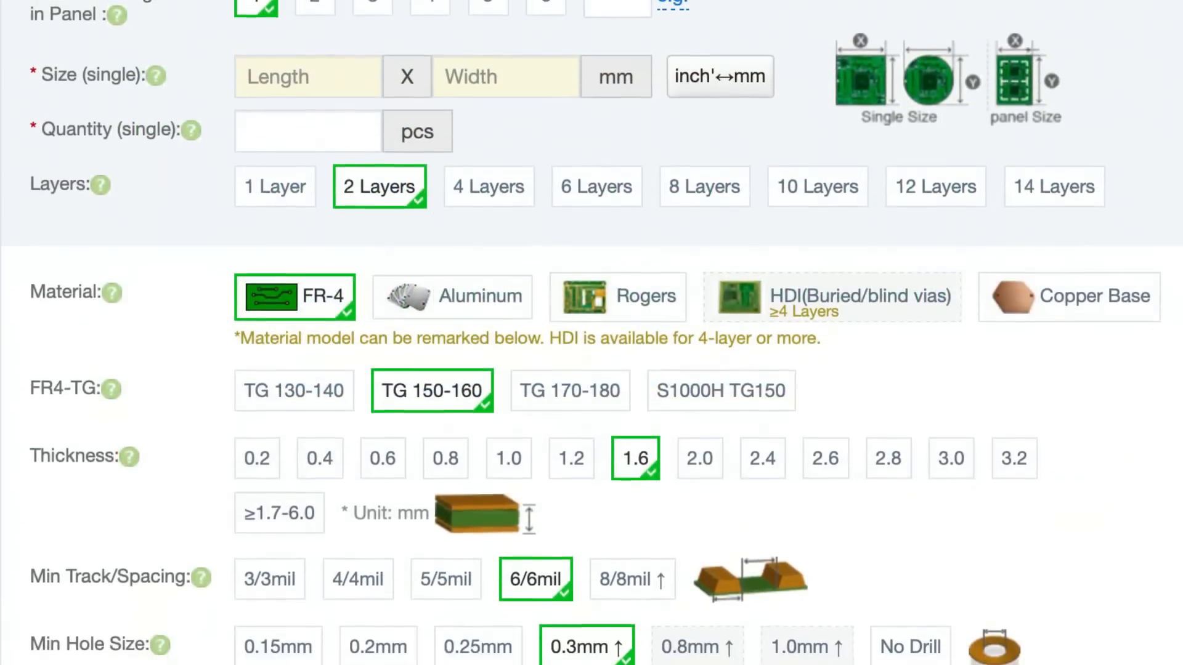
scroll("down", 3)
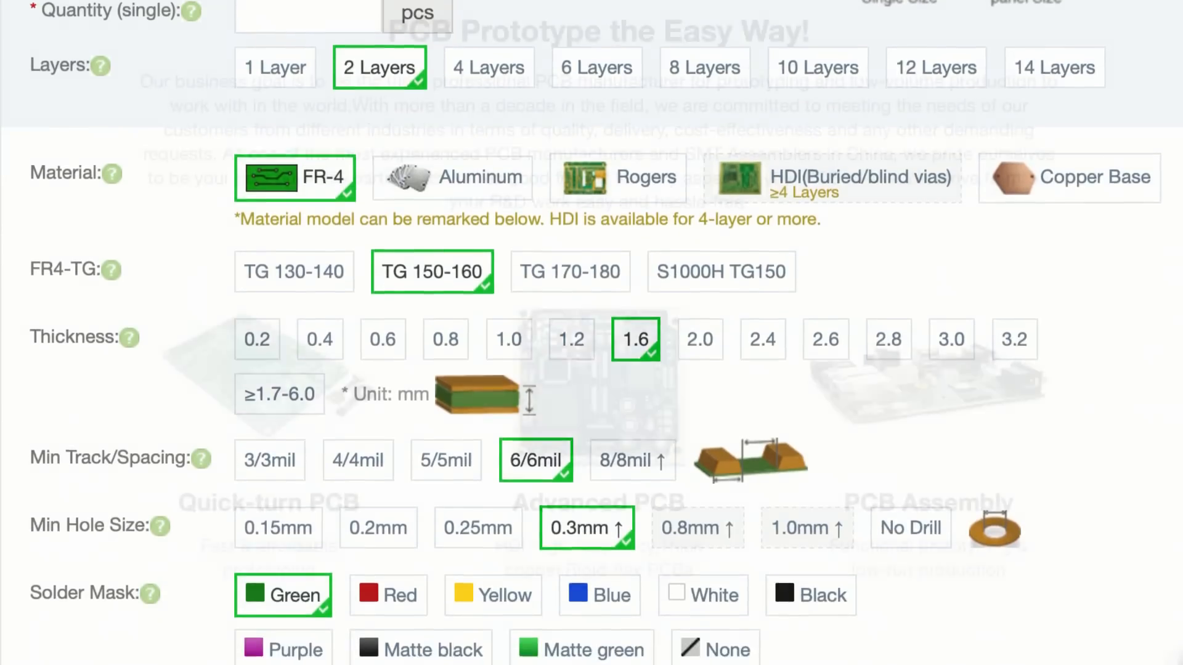